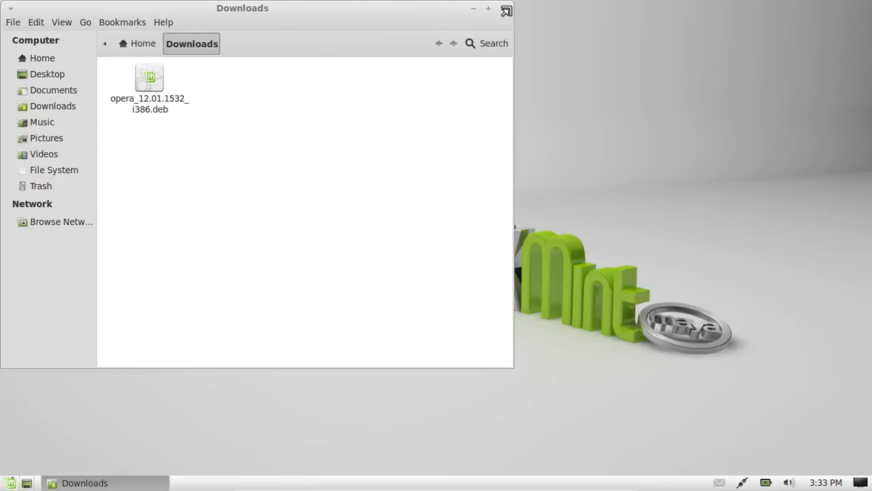
Close the Nemo Downloads window to leave only the desktop showing
click(504, 9)
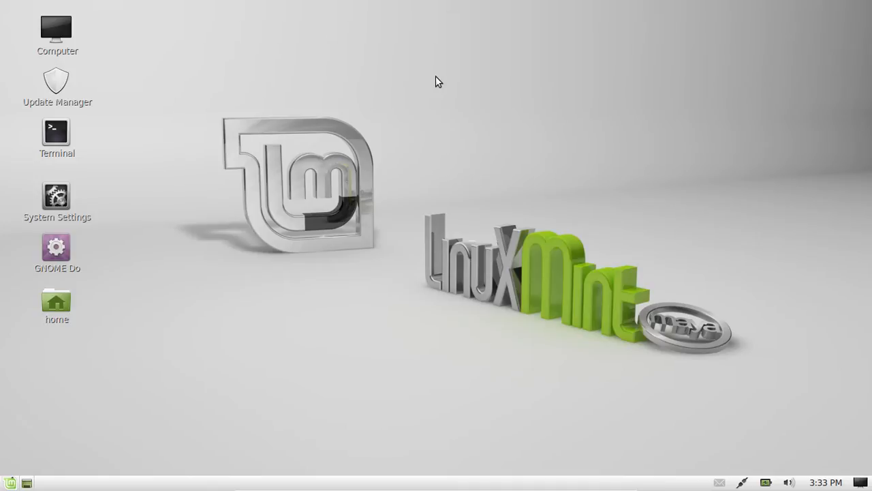
Launch GNOME Terminal from the desktop icon and show its Edit menu
double_click(57, 134)
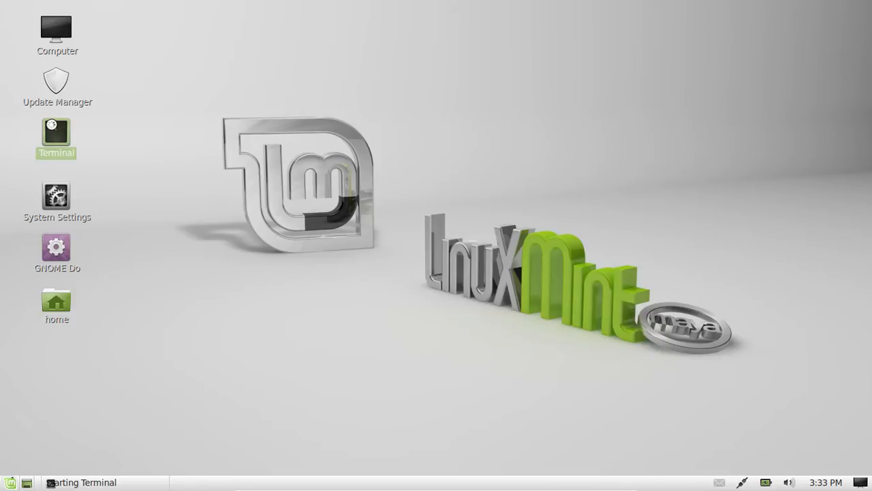
double_click(56, 131)
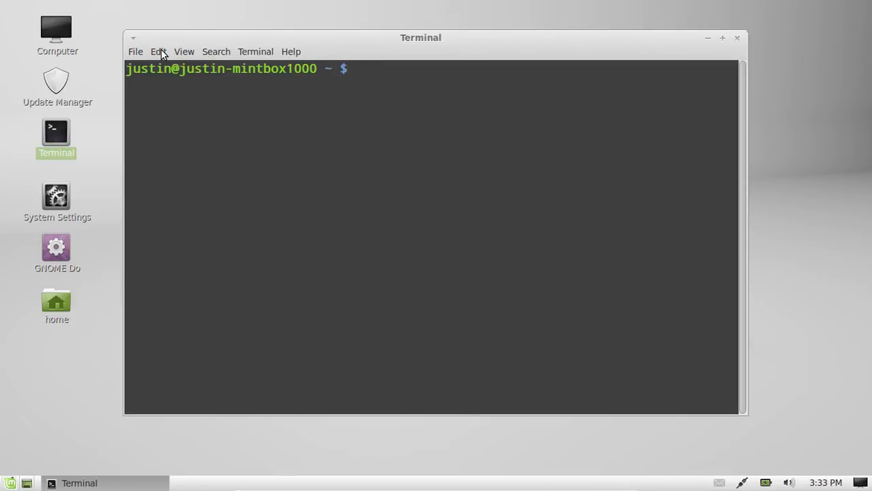
click(158, 52)
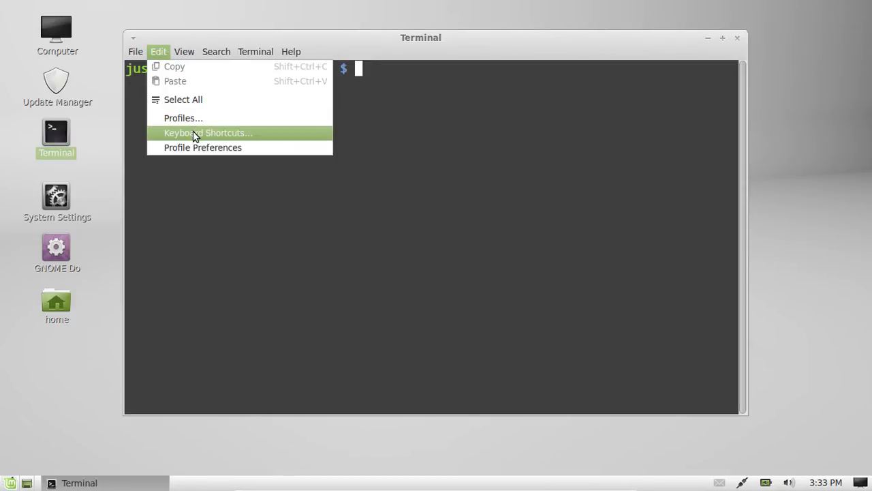
Reach the Keyboard Shortcuts list and select the Copy action bound to Shift+Ctrl+C
click(207, 132)
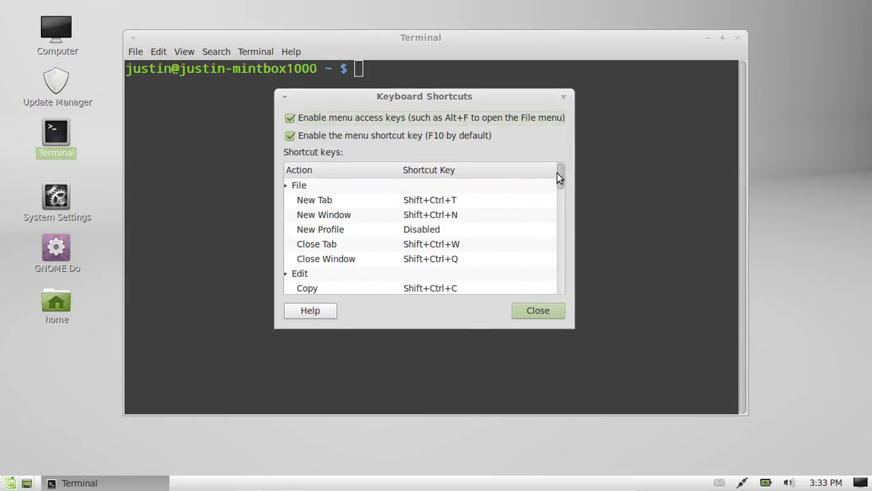
scroll(down, 3)
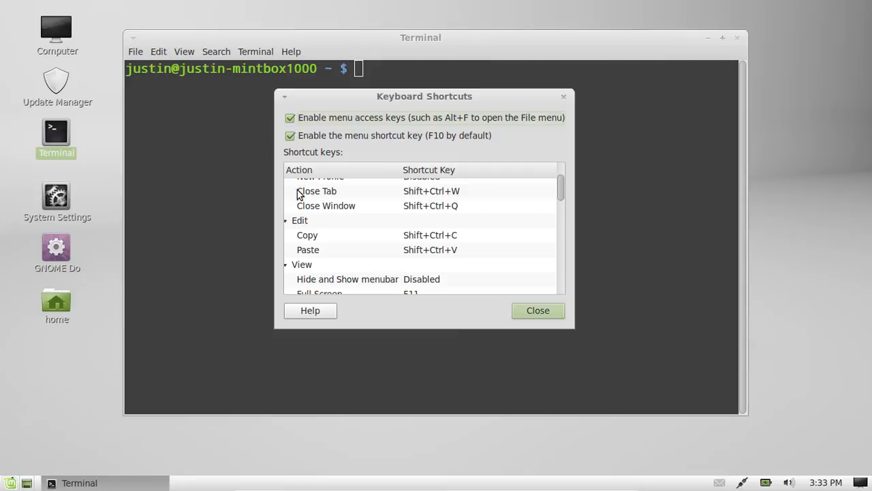
click(300, 221)
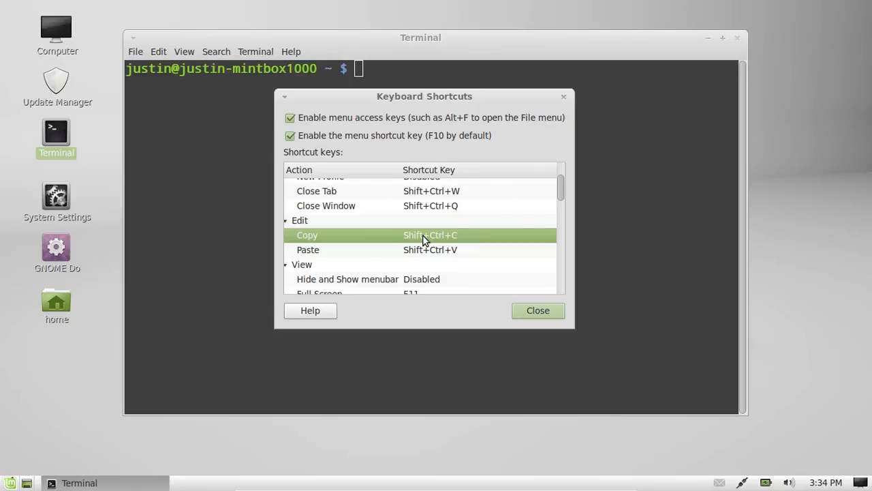
Rebind Copy to Ctrl+C and Paste to Ctrl+V, then dismiss the shortcuts dialog
click(431, 234)
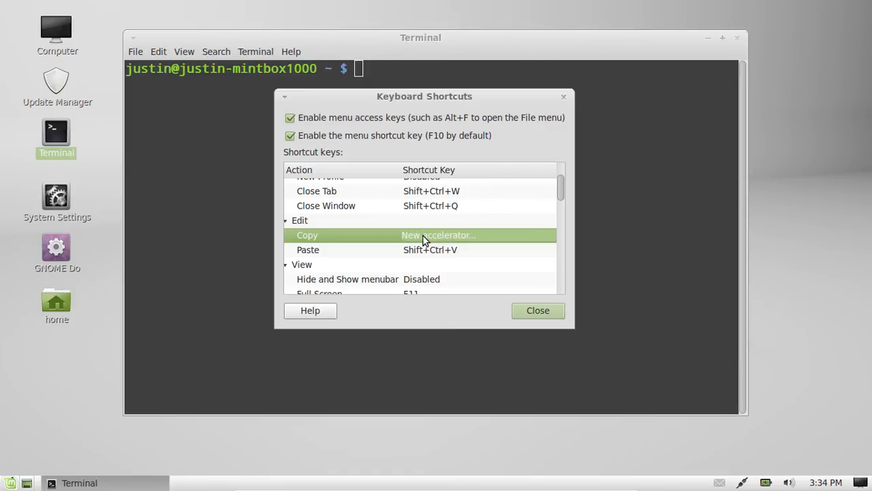
mouse_move(311, 338)
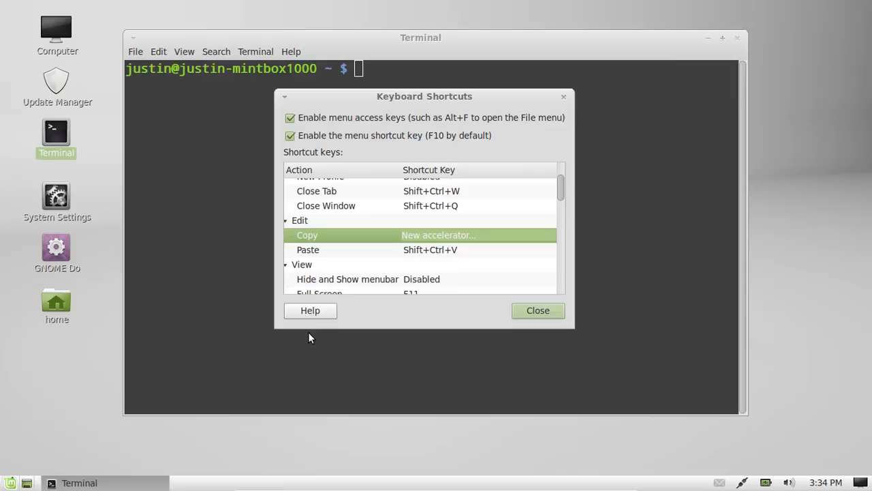
mouse_move(571, 94)
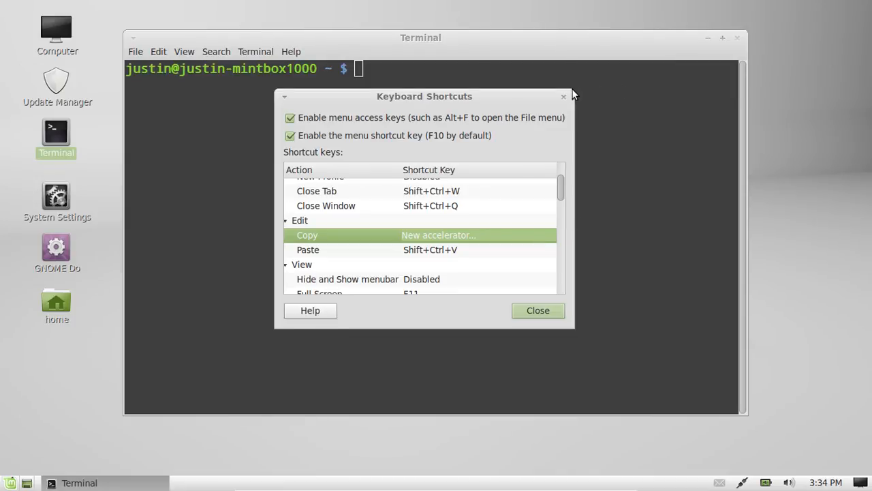
key(Shift+Ctrl+C)
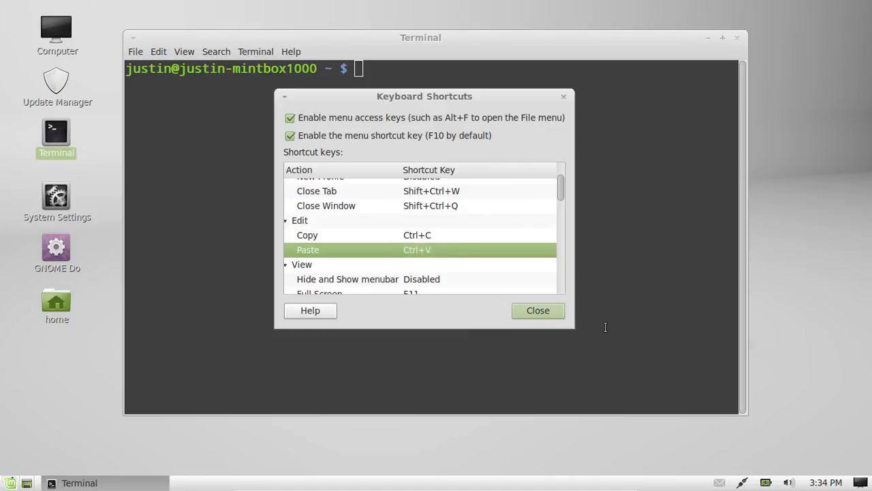
click(537, 311)
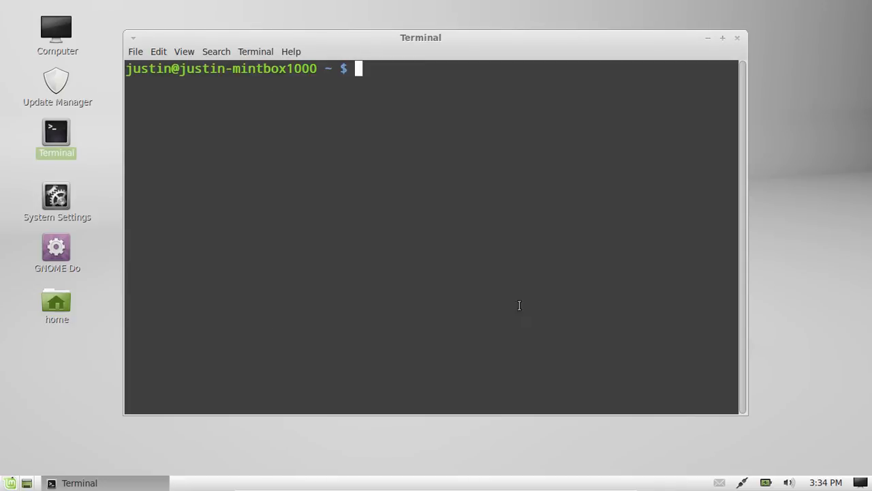